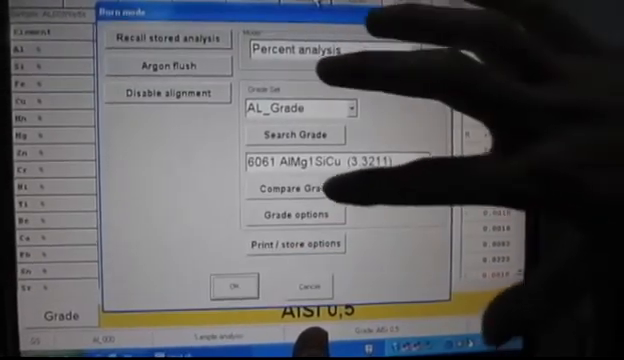
- Confirm grade 6061 AlMg1SiCu to show the sample's red grade-mismatch result
{"action": "left_click", "coordinate": [232, 282]}
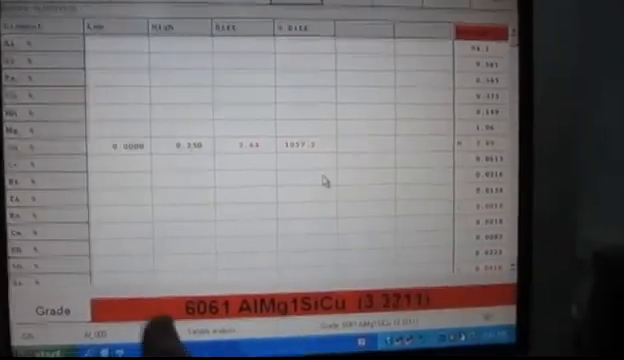